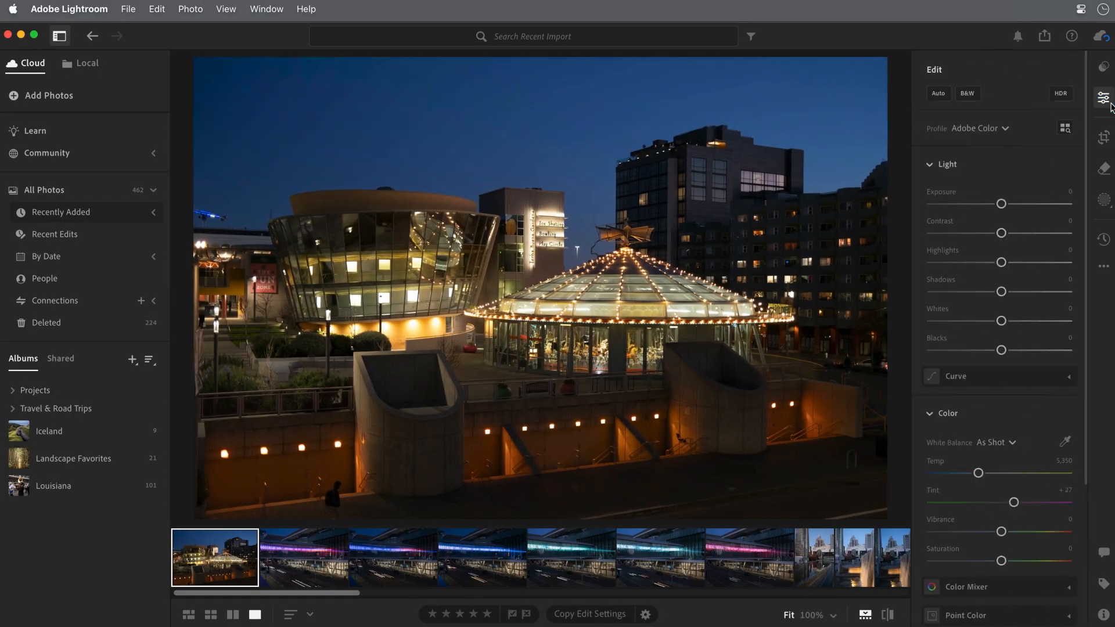
Apply Auto adjustments to the lighthouse sunset photo and return to the All Photos grid
left_click(937, 93)
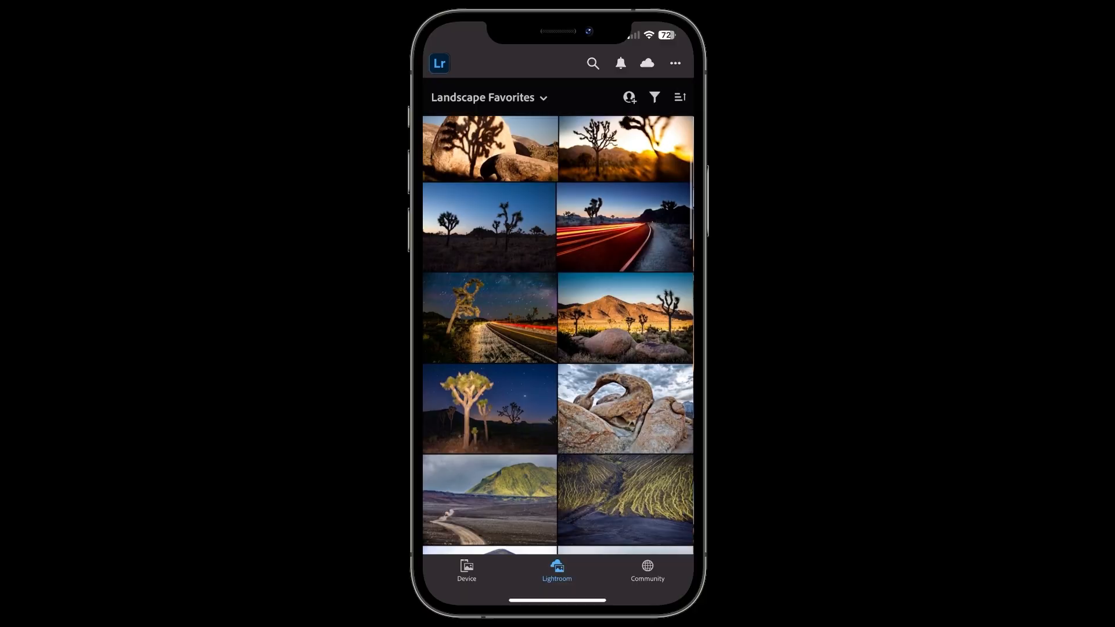
scroll("down", 3)
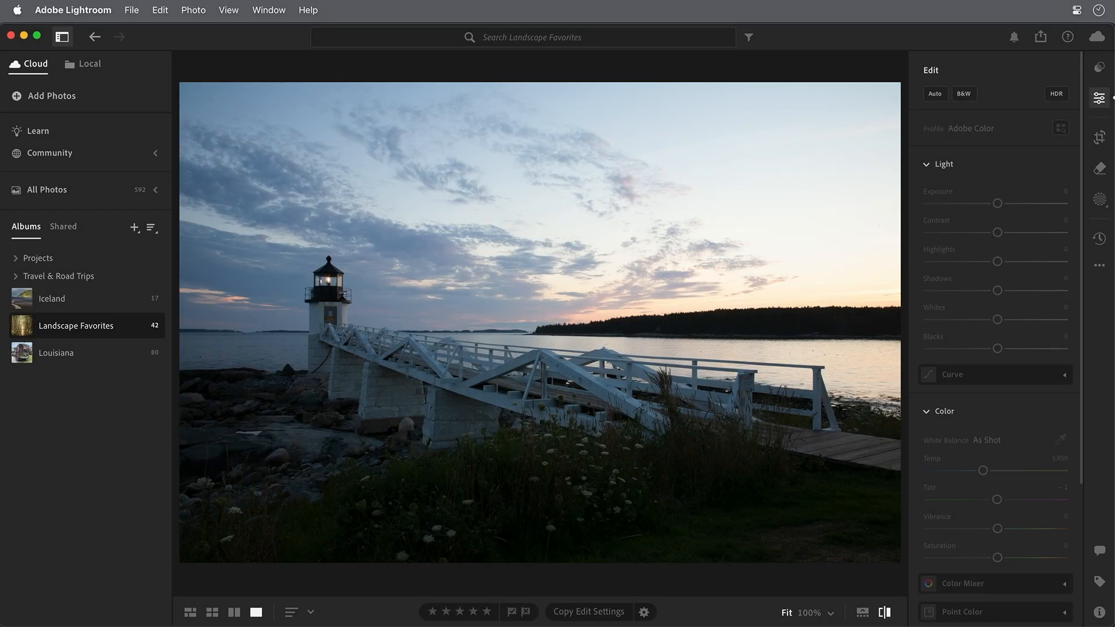
left_click(933, 92)
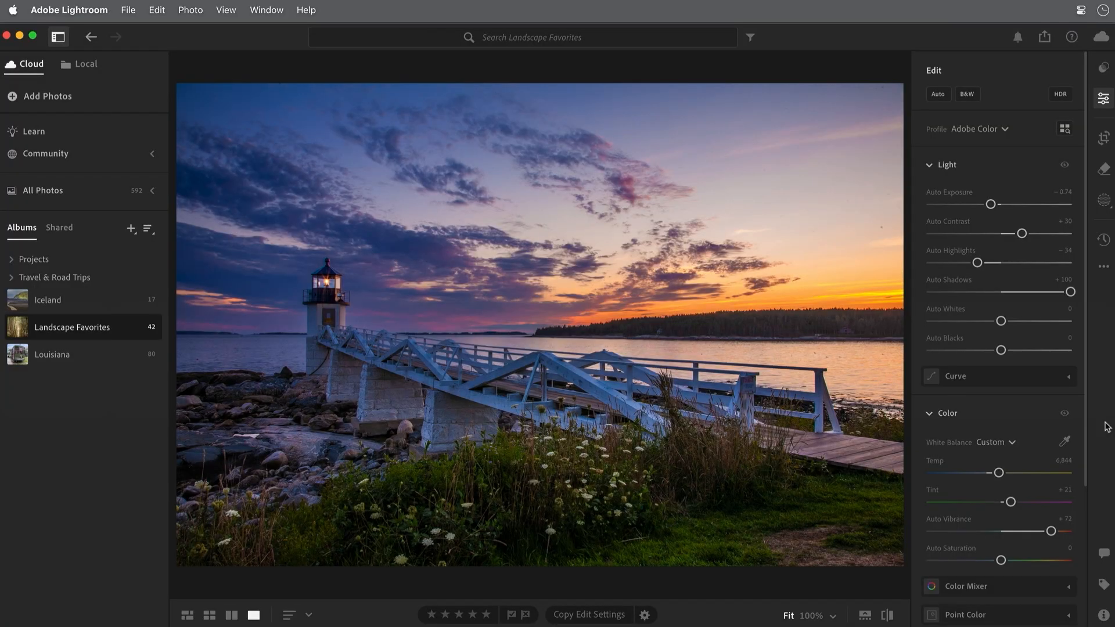
left_click(187, 614)
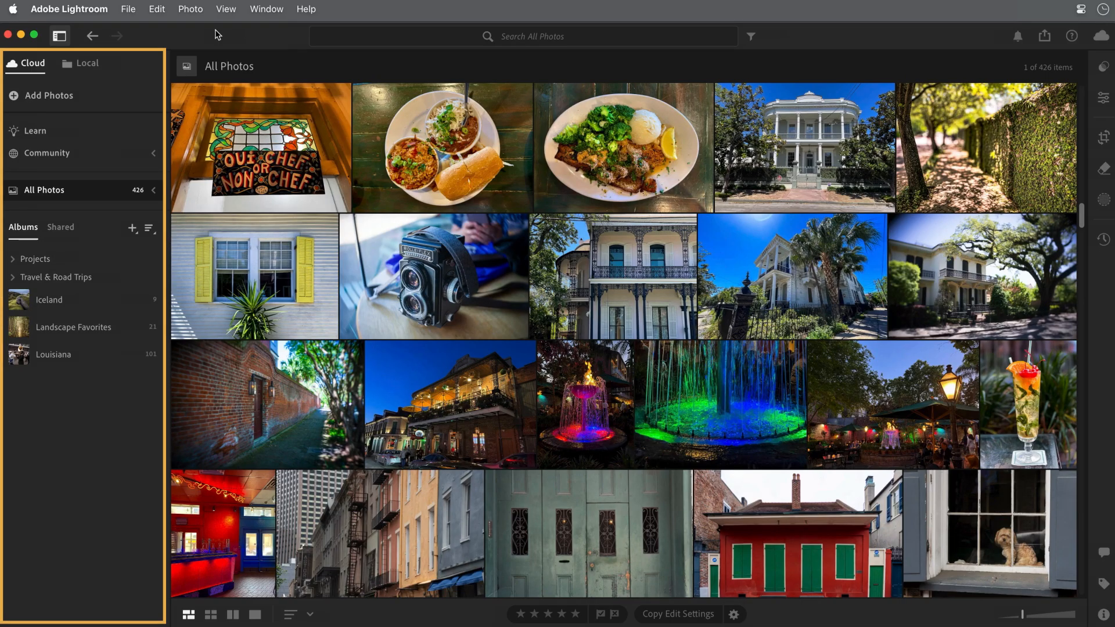
Show the Add Photos choices with Browse and the SD Card device
left_click(59, 36)
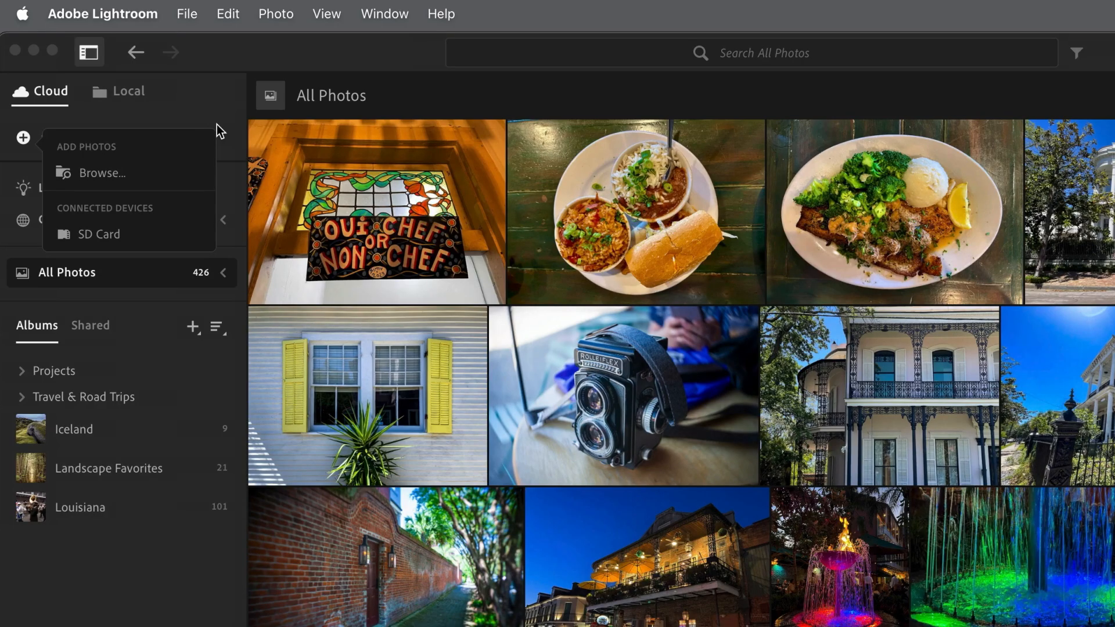
mouse_move(102, 173)
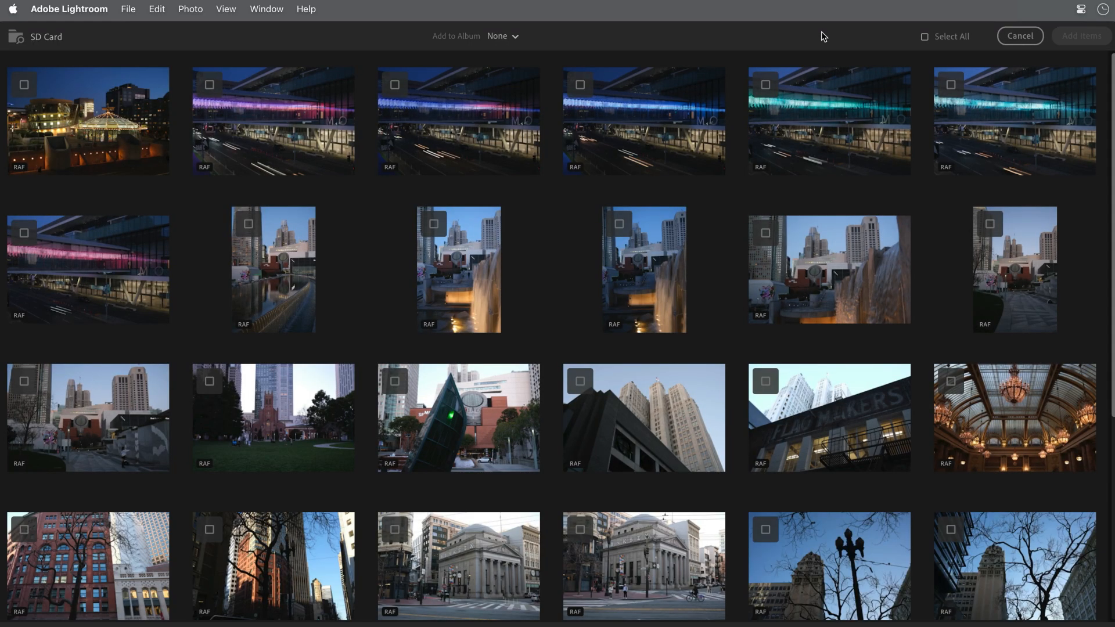
Select all 36 SD card photos, keep Add to Album as None, and import them
left_click(926, 36)
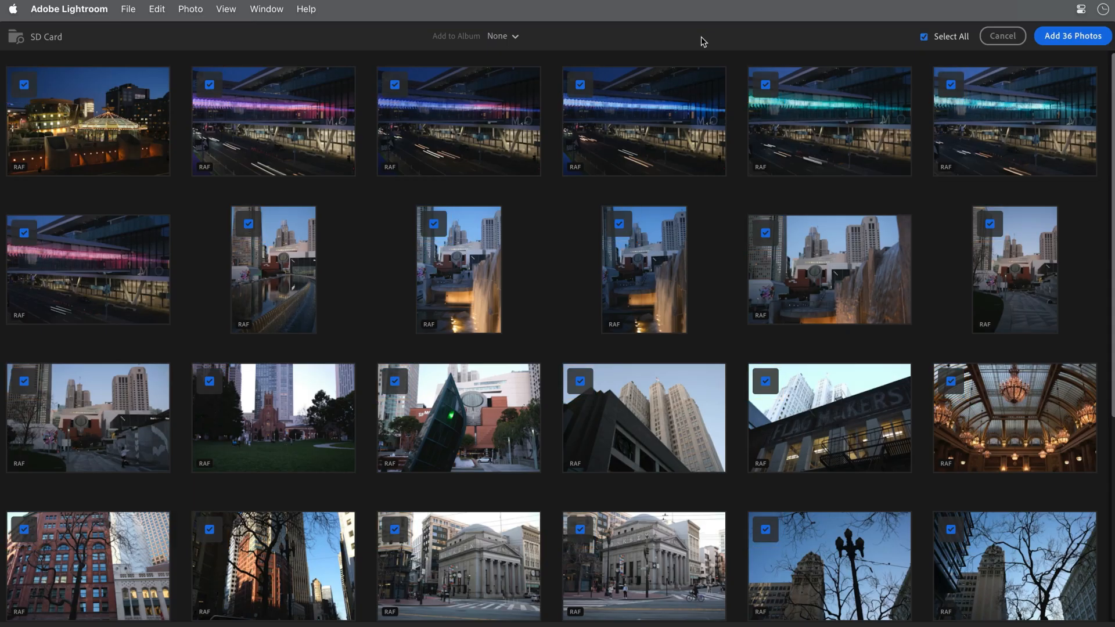
left_click(501, 36)
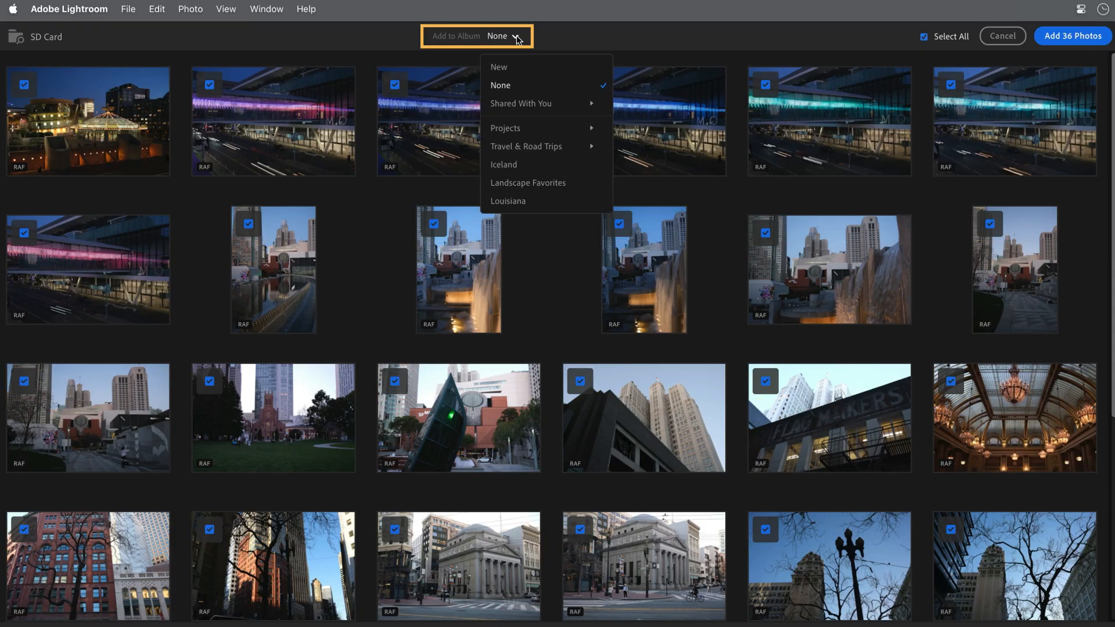
mouse_move(561, 36)
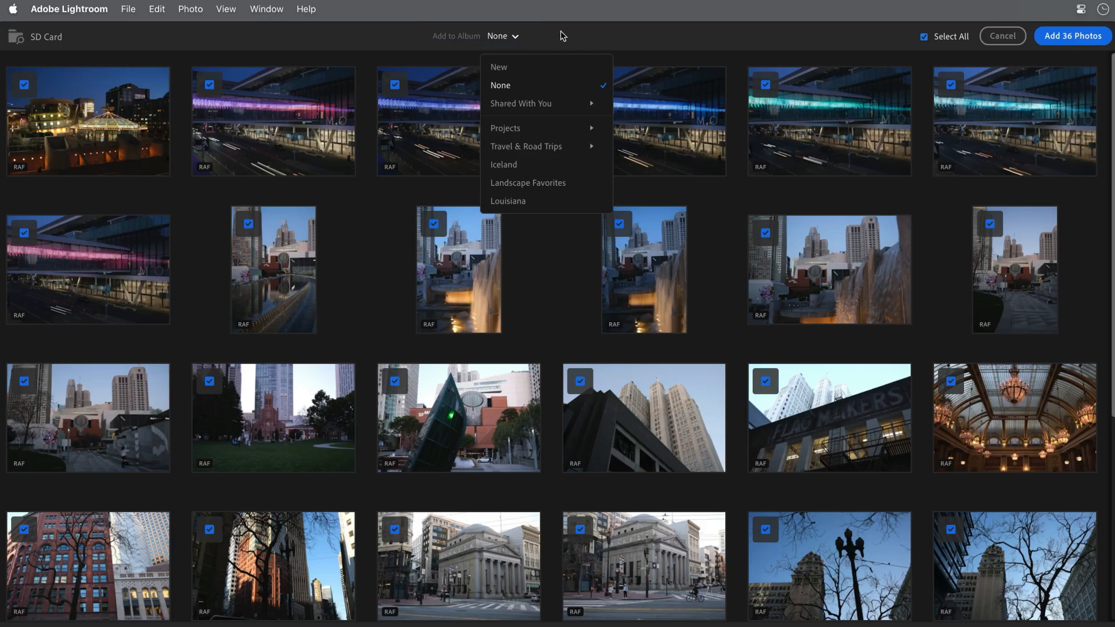
mouse_move(555, 54)
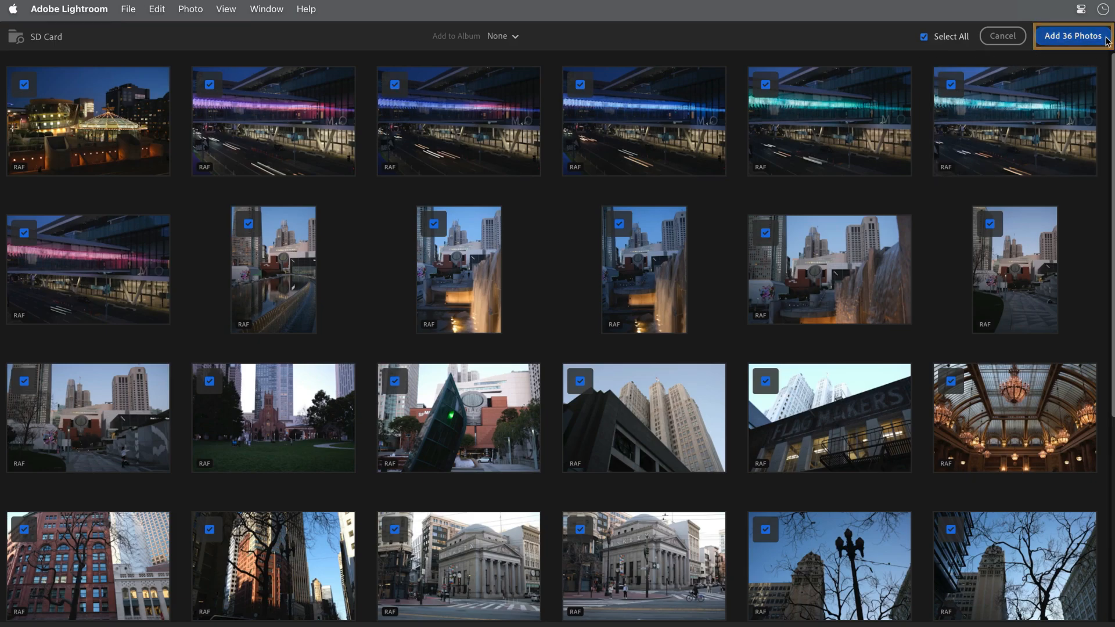
left_click(1071, 36)
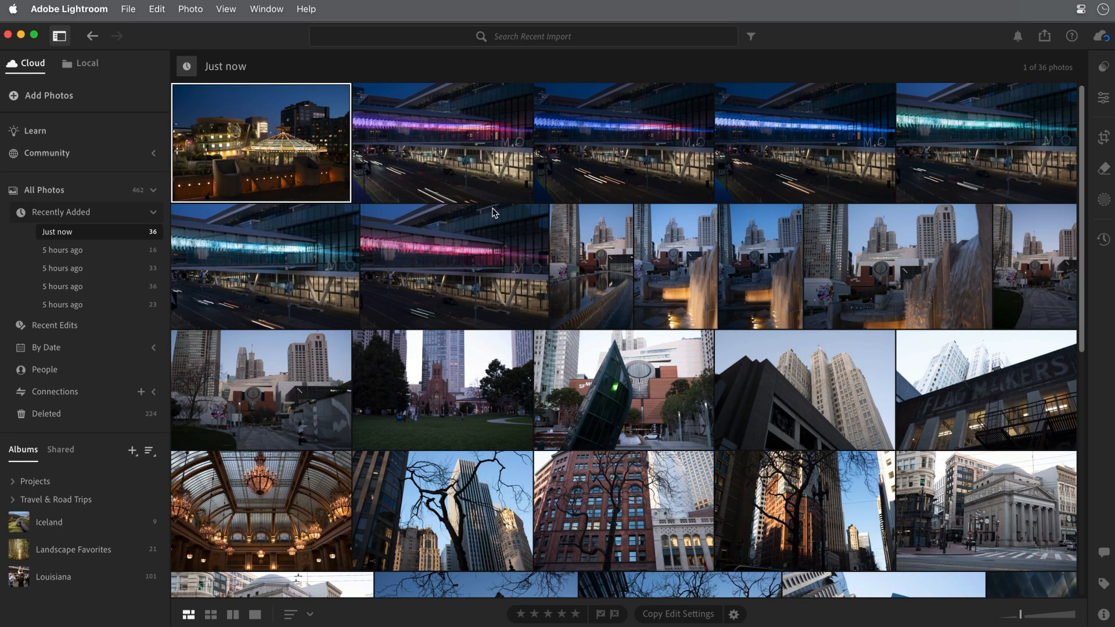
scroll("down", 3)
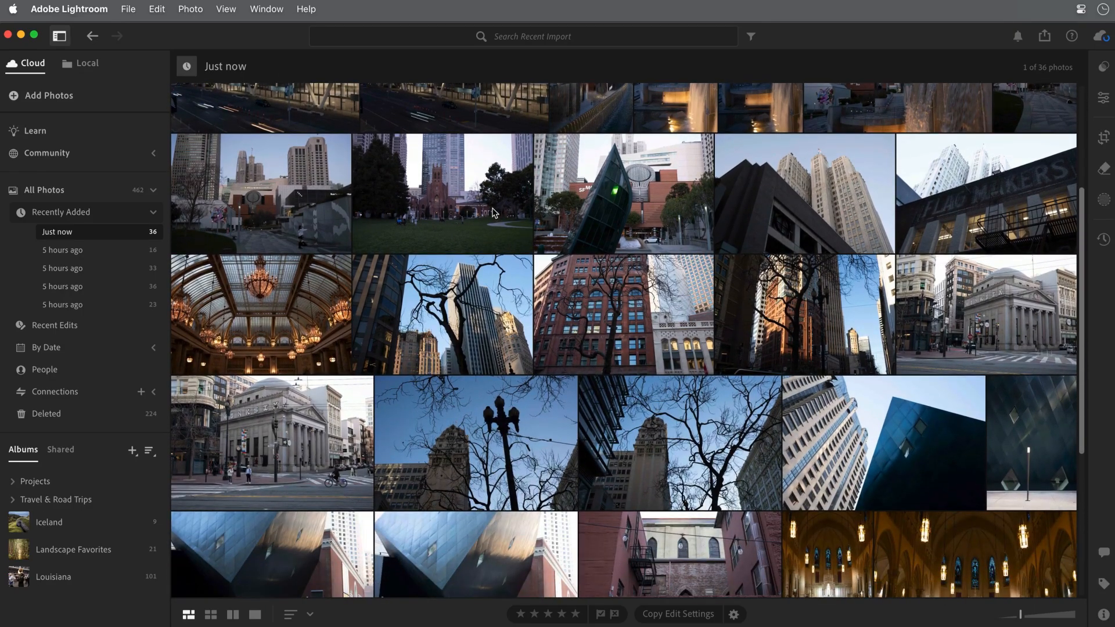
scroll("down", 3)
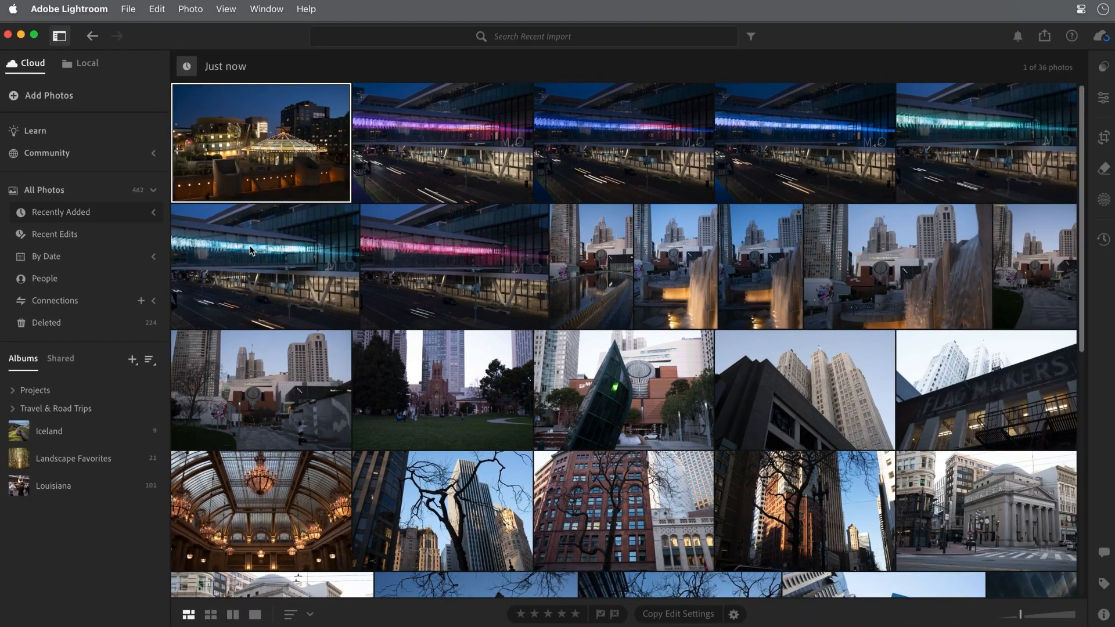
View the bare tree photo large, then return to the grid and show the night carousel photo in Detail view
left_click(441, 510)
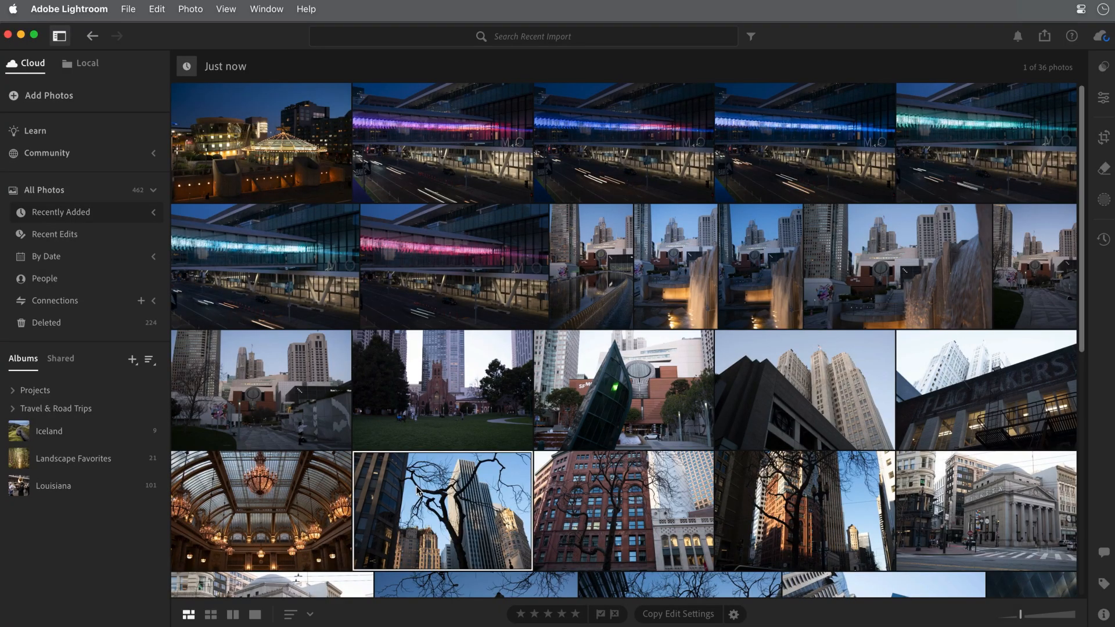
double_click(441, 510)
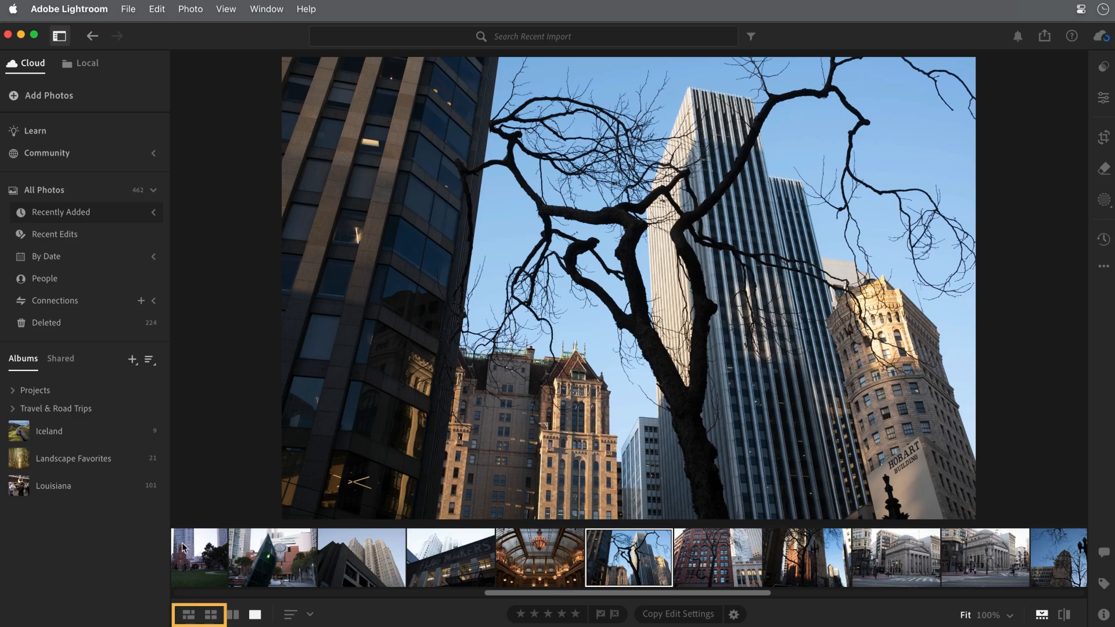
left_click(188, 614)
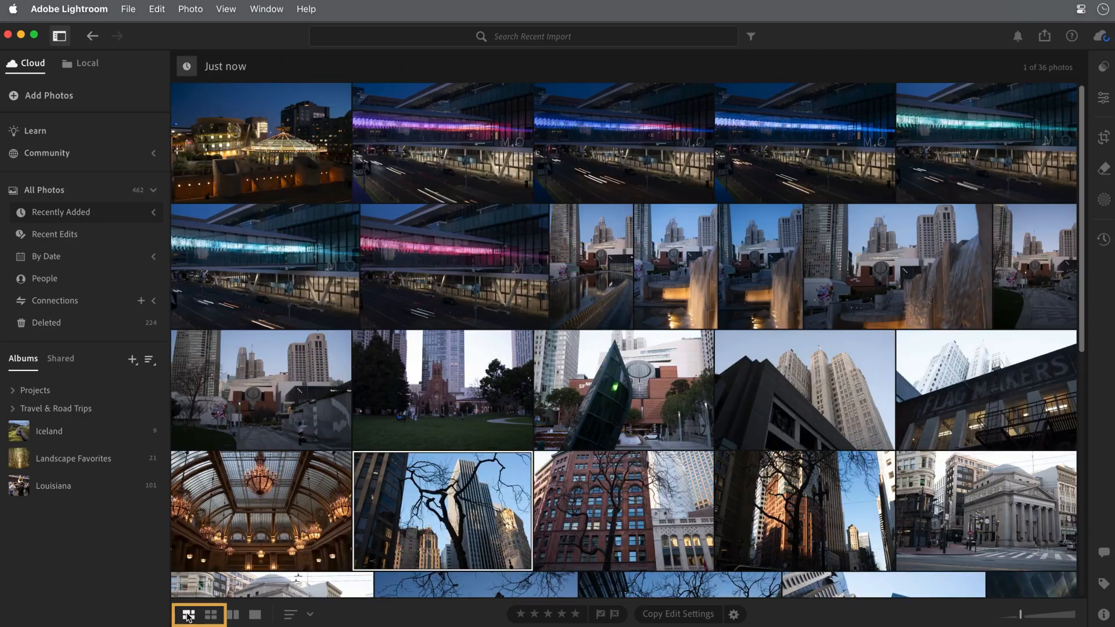
left_click(189, 614)
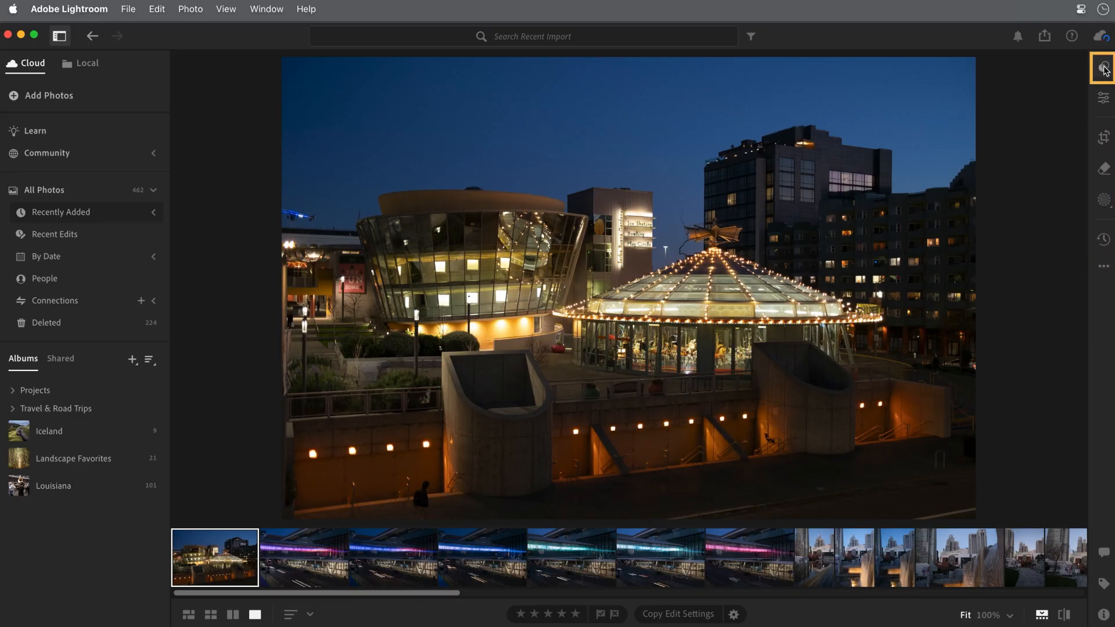
Peek at the suggested presets, then show the Edit light and colour adjustments for the carousel photo
left_click(1103, 67)
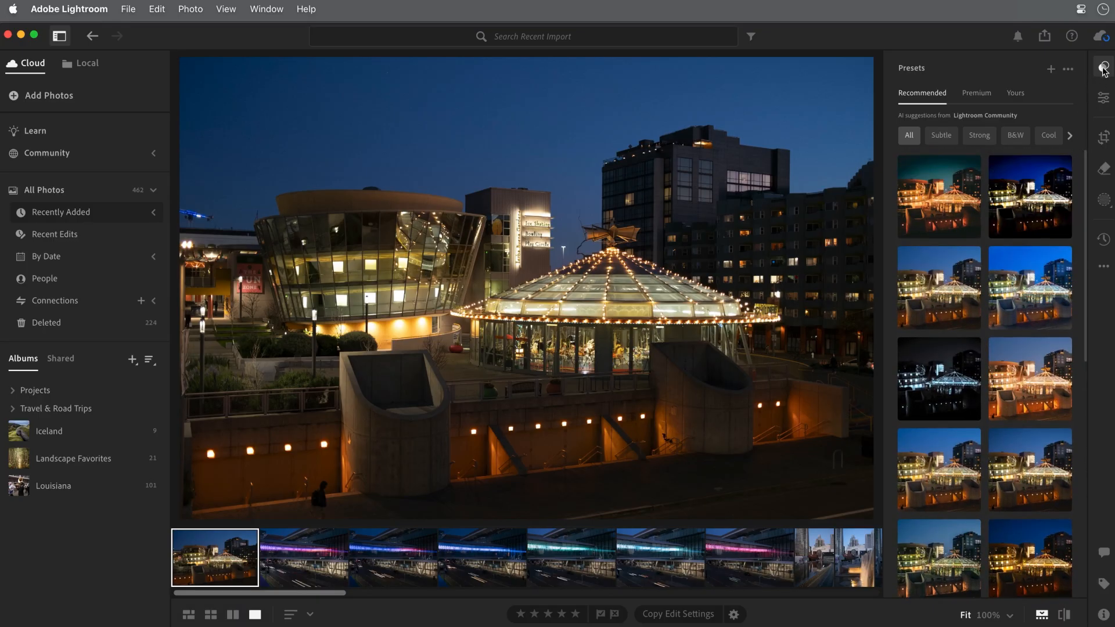
left_click(1103, 69)
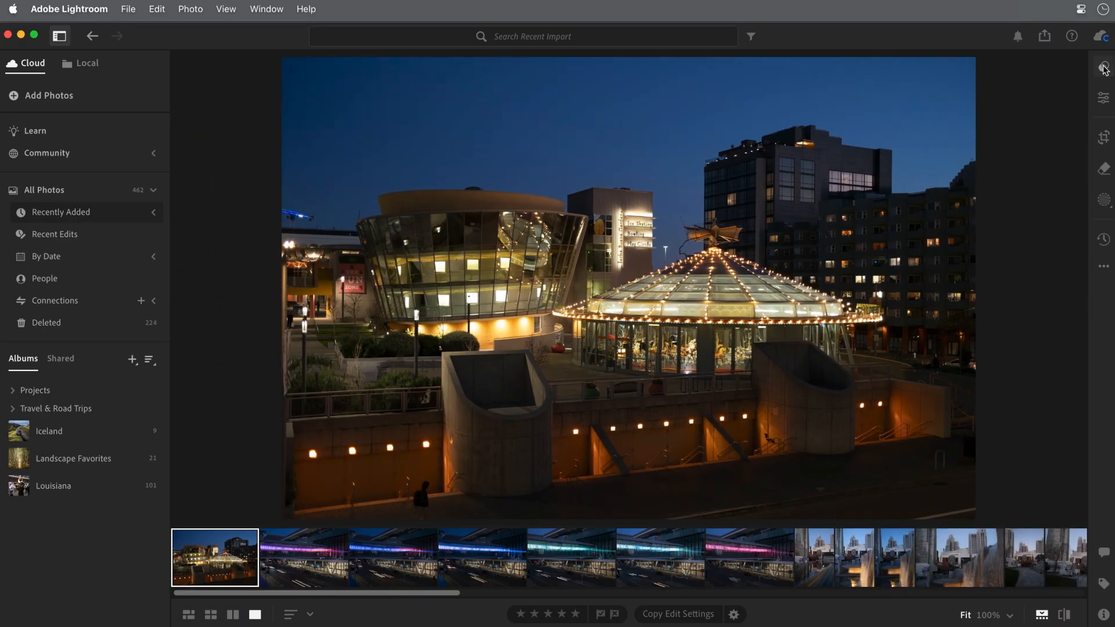
left_click(1103, 97)
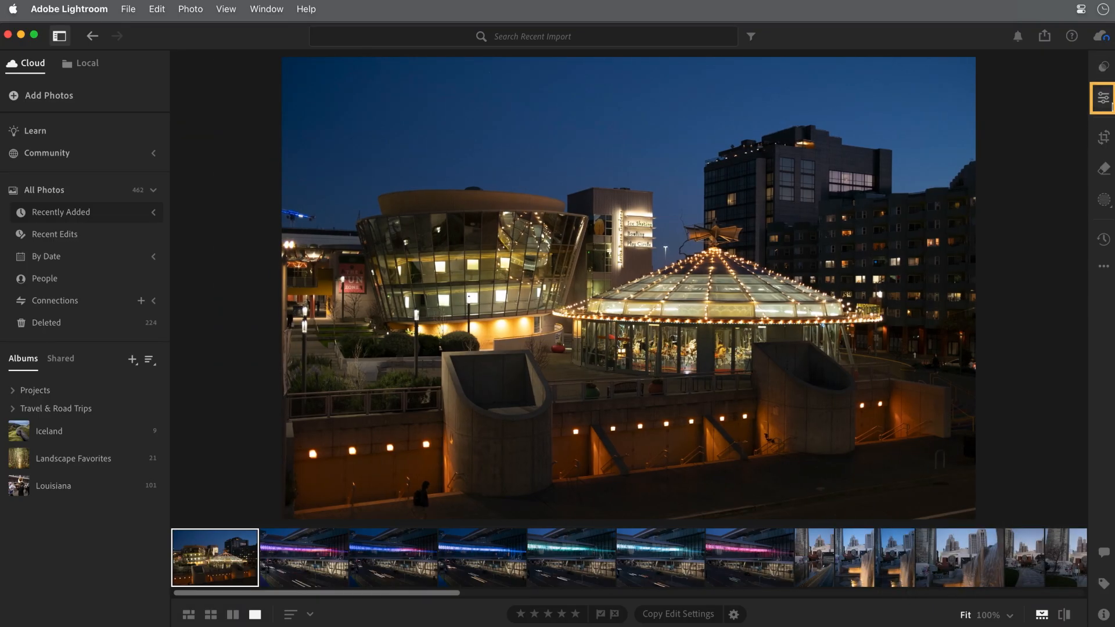
left_click(1103, 98)
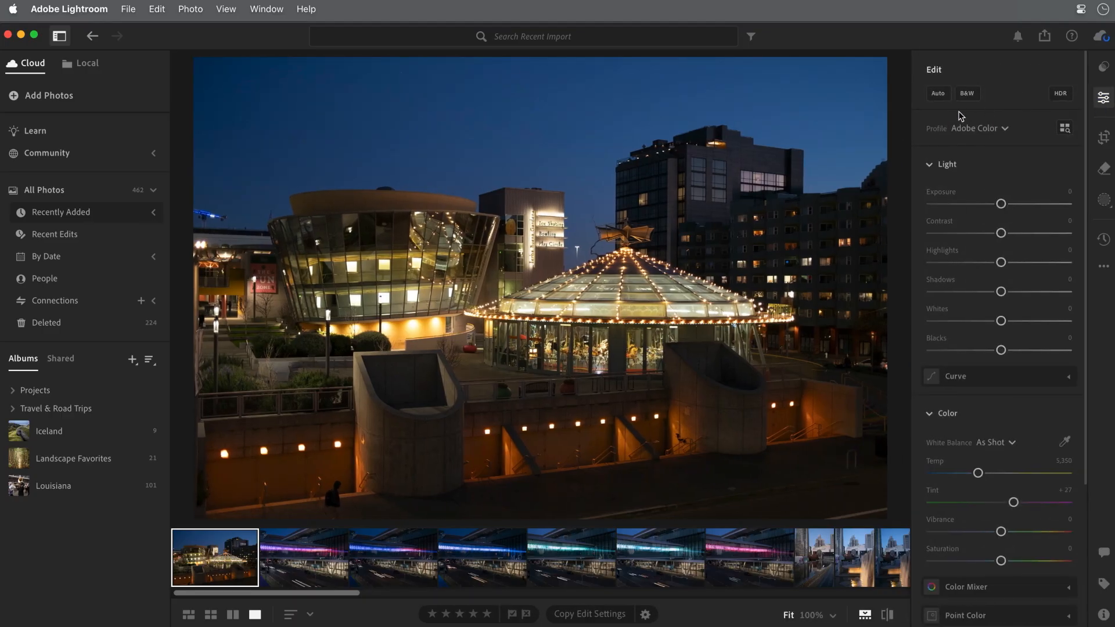
Apply Auto to the carousel photo, raise exposure, contrast and vibrance, and lower highlights
left_click(938, 93)
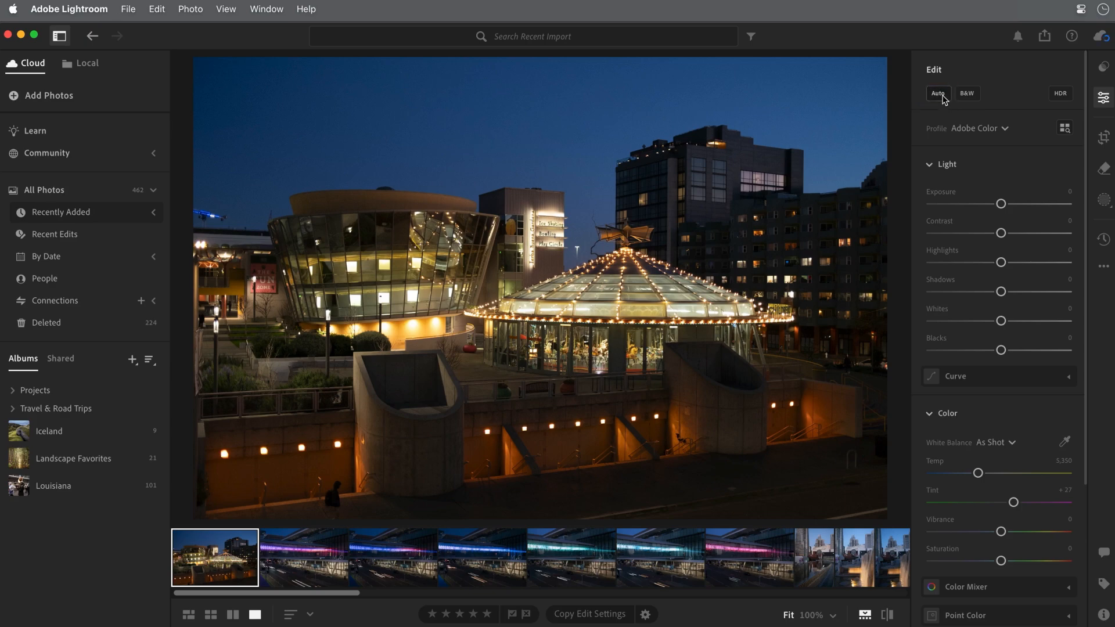
left_click(938, 93)
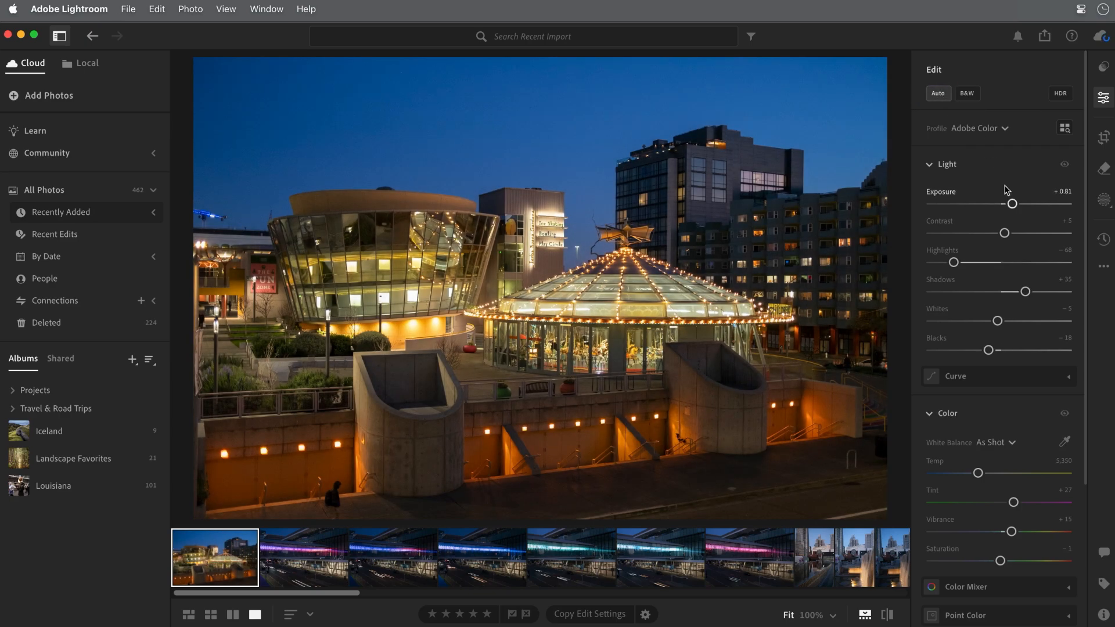
left_click_drag(1004, 233, 1015, 233)
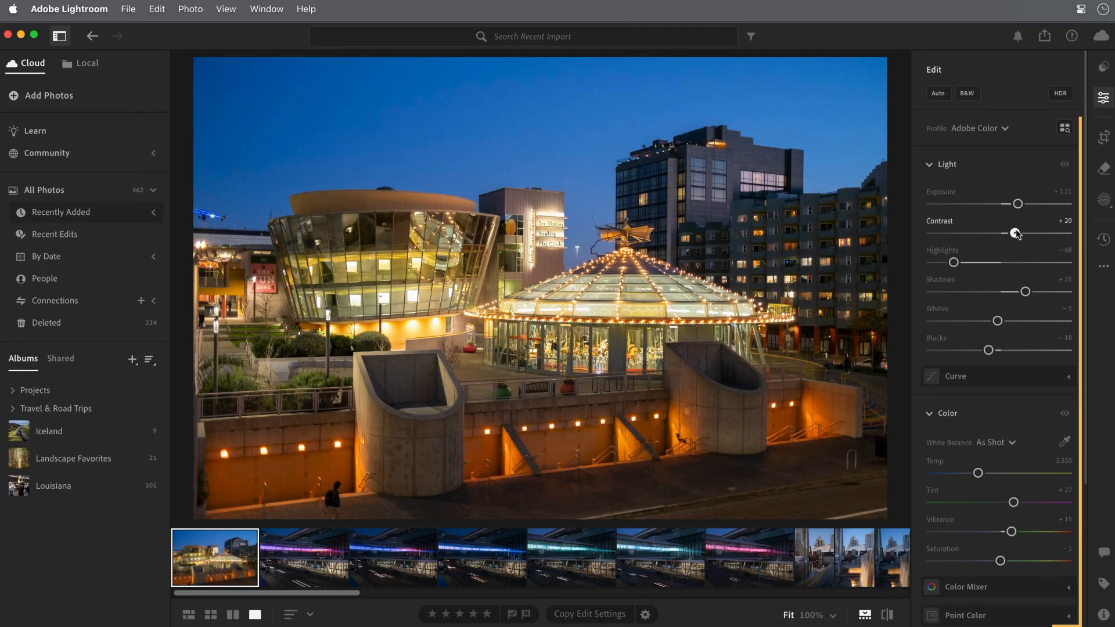
left_click_drag(952, 263, 938, 263)
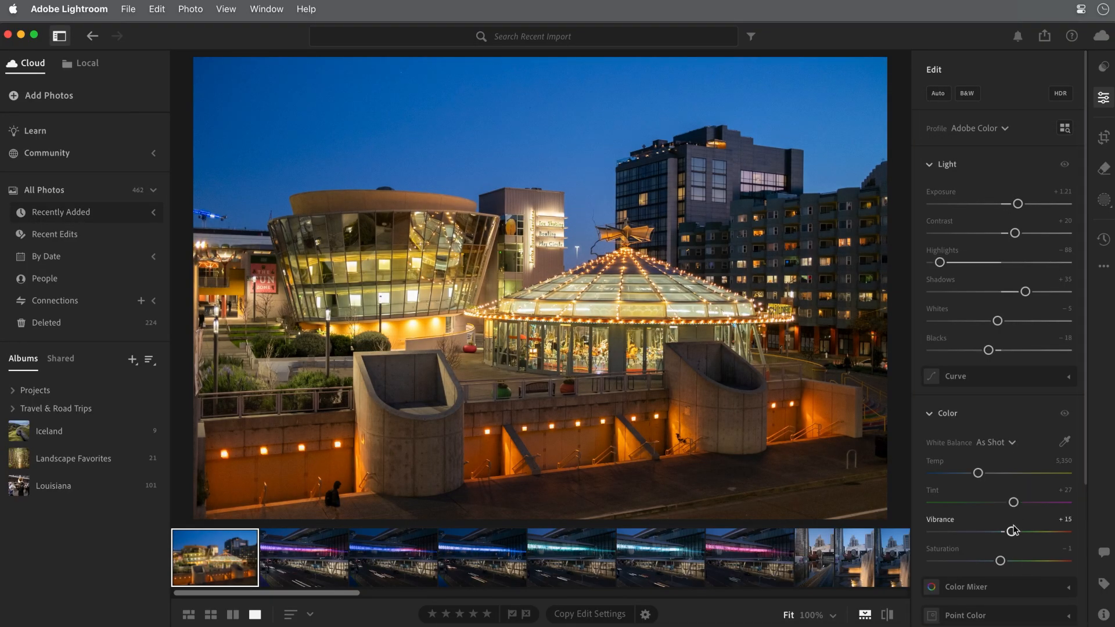
left_click_drag(1012, 531, 1024, 531)
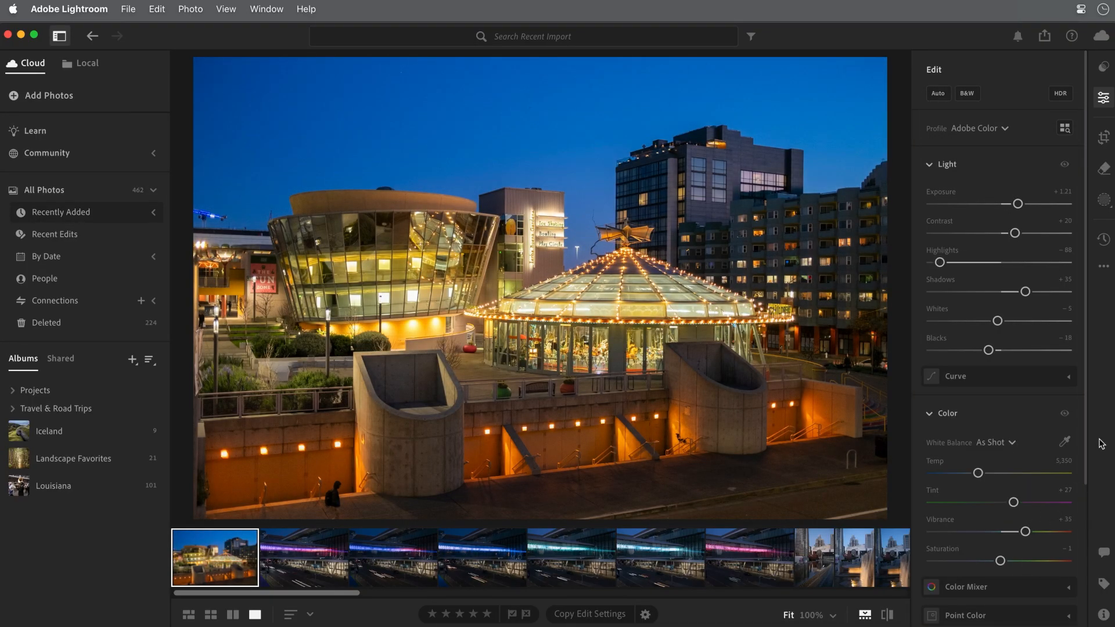
Hide the editing adjustments and return to the grid of imported photos
left_click(1103, 137)
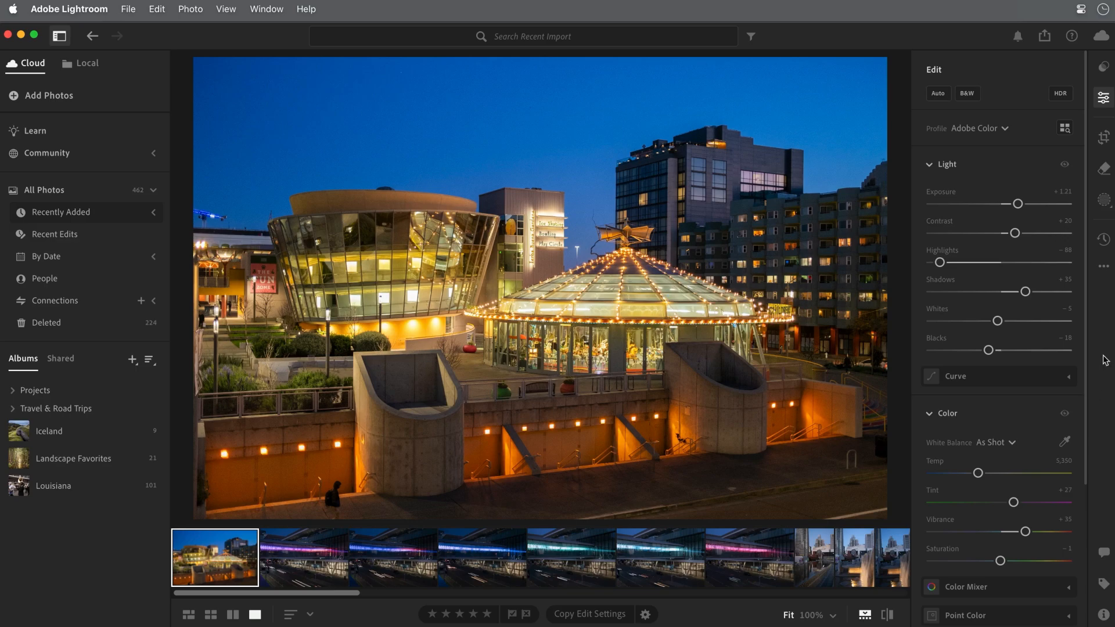
left_click(1103, 239)
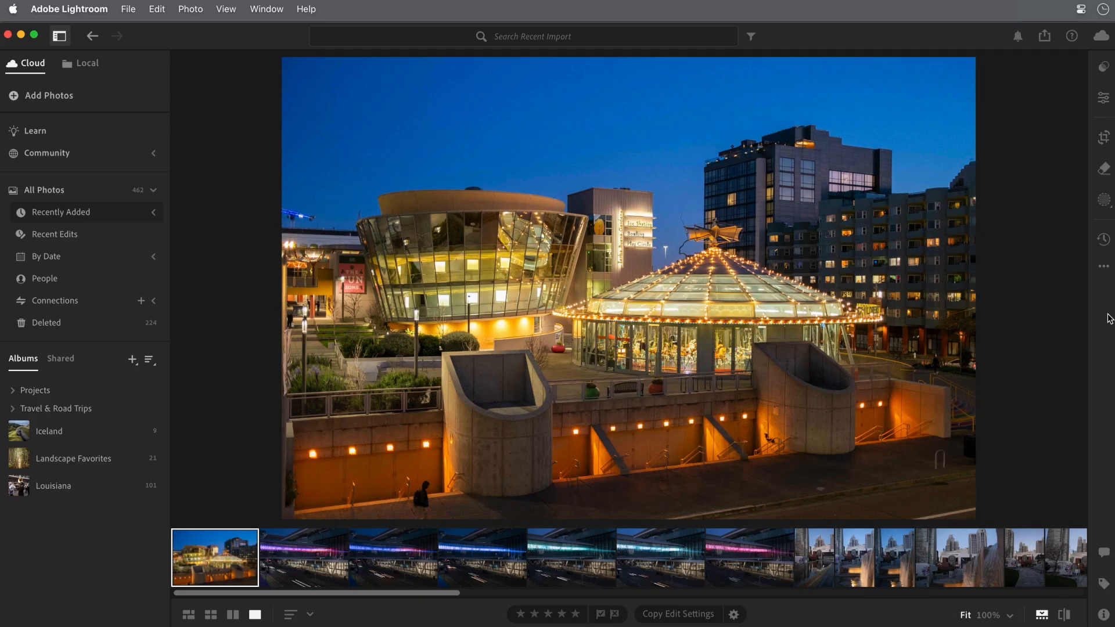
left_click(188, 613)
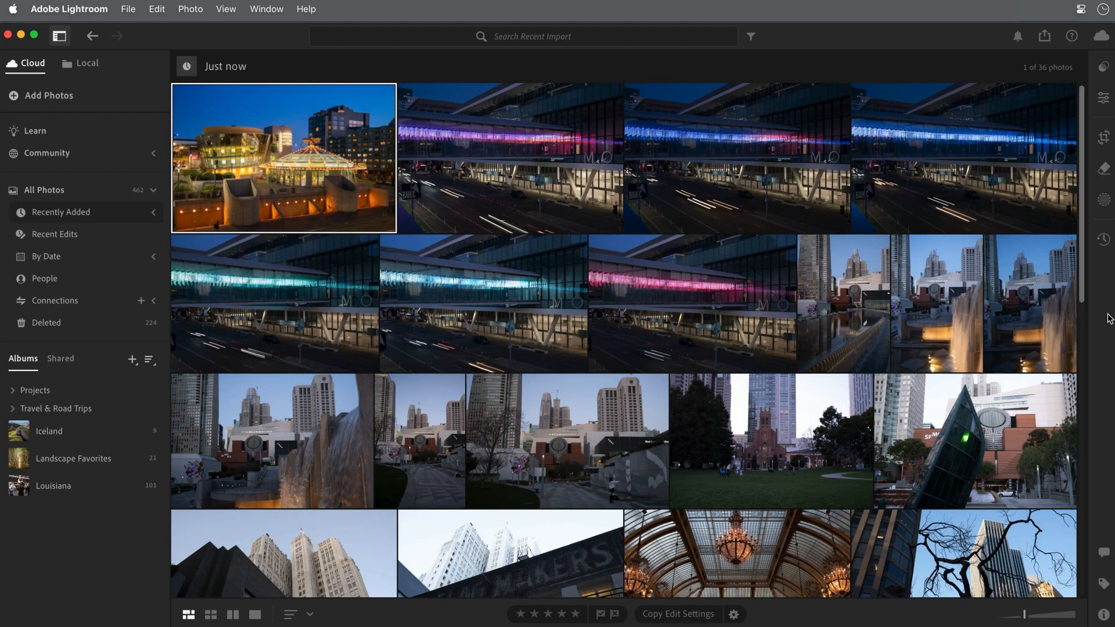